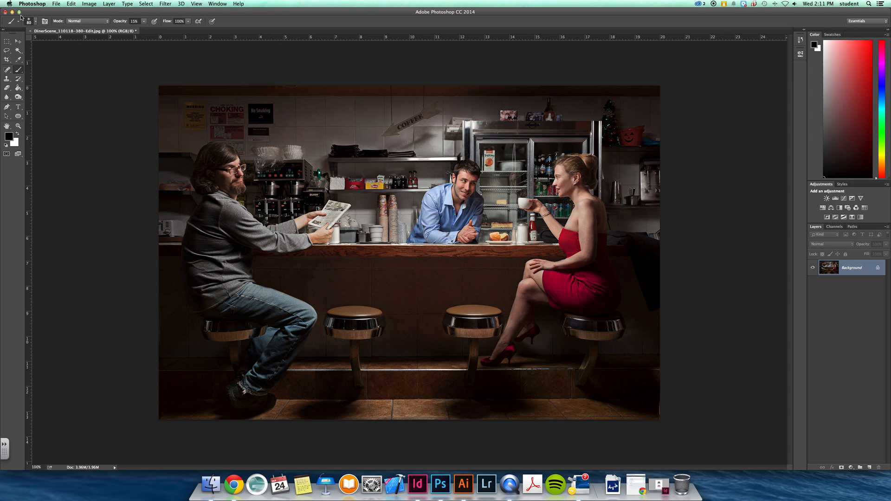
Select a rectangle around the bartender and two stools and copy it to a new layer (Cmd+J).
{"action": "left_click", "coordinate": [89, 4]}
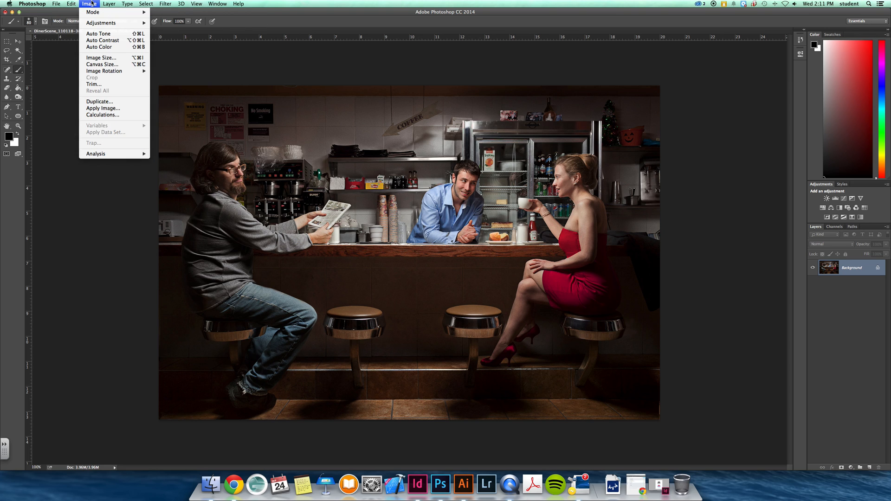
{"action": "mouse_move", "coordinate": [104, 83]}
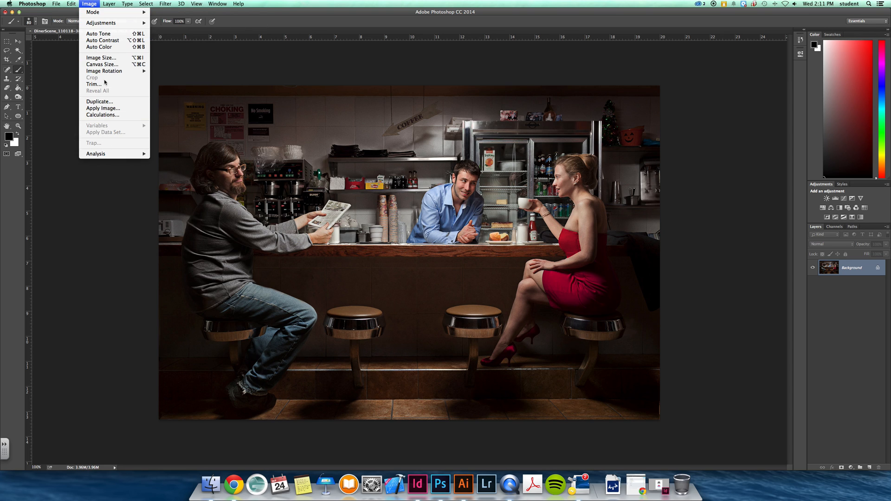
{"action": "left_click", "coordinate": [165, 4]}
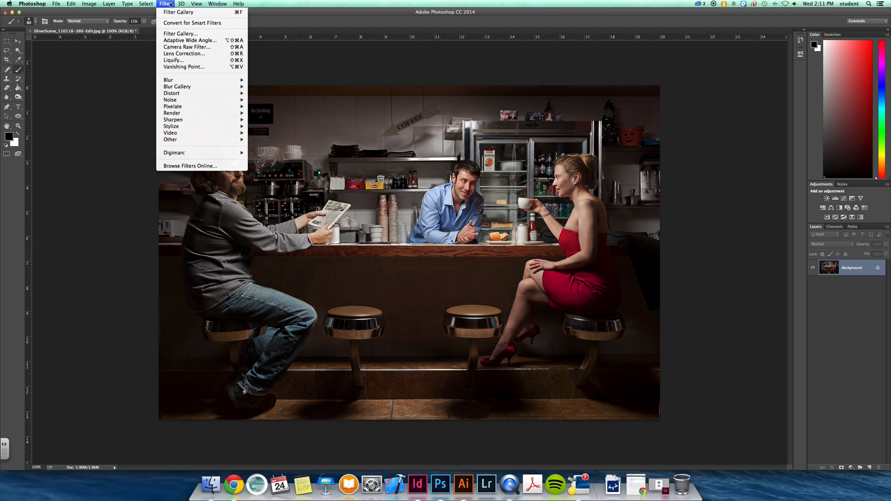
{"action": "mouse_move", "coordinate": [827, 305]}
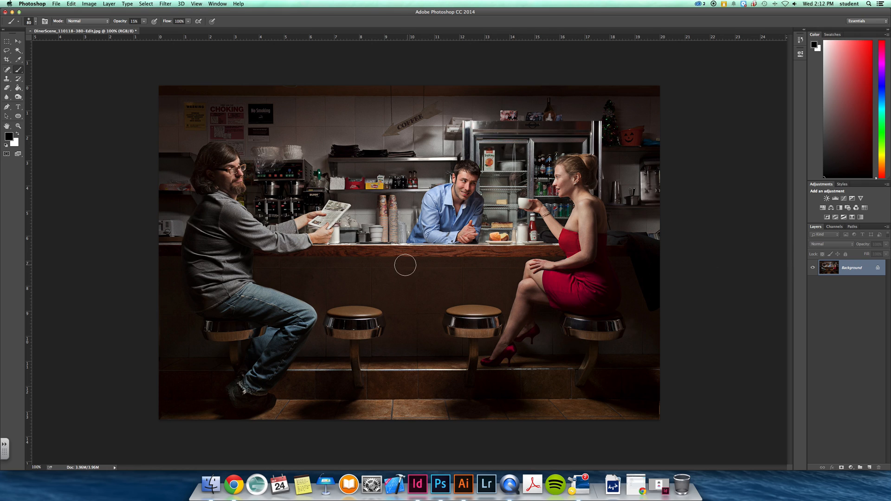
{"action": "left_click", "coordinate": [6, 43]}
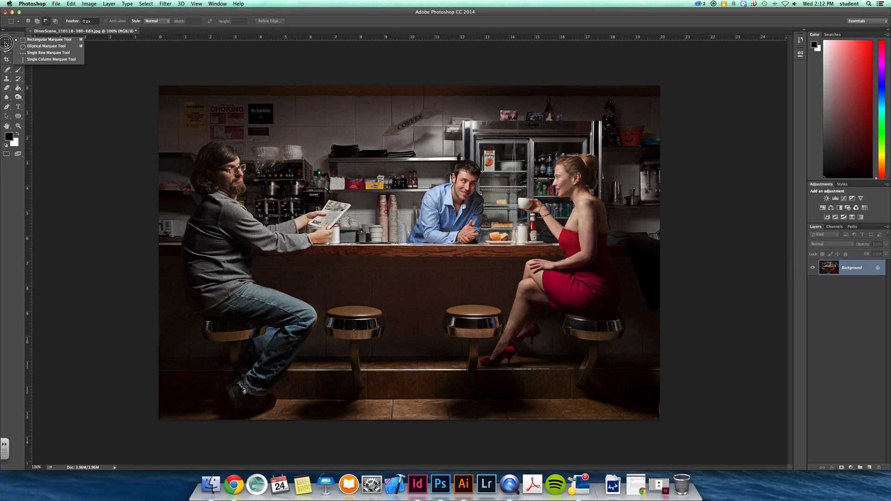
{"action": "left_click_drag", "start_coordinate": [295, 142], "coordinate": [461, 282]}
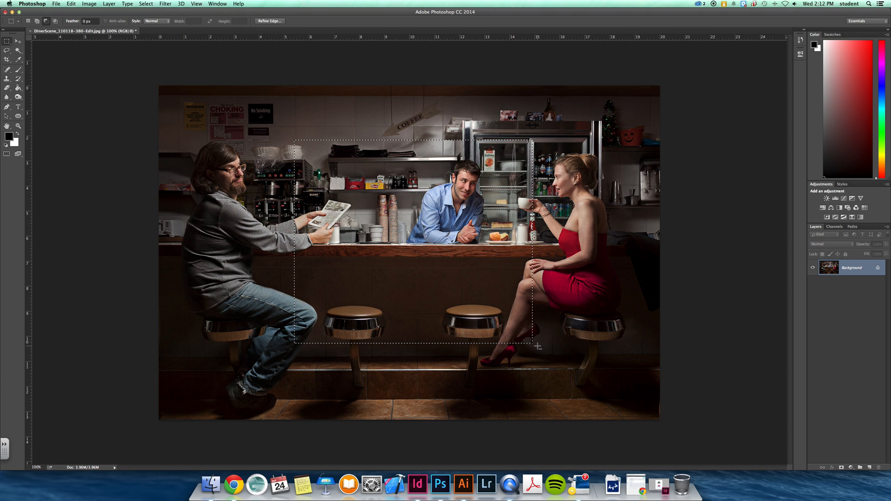
{"action": "key", "text": "cmd+j"}
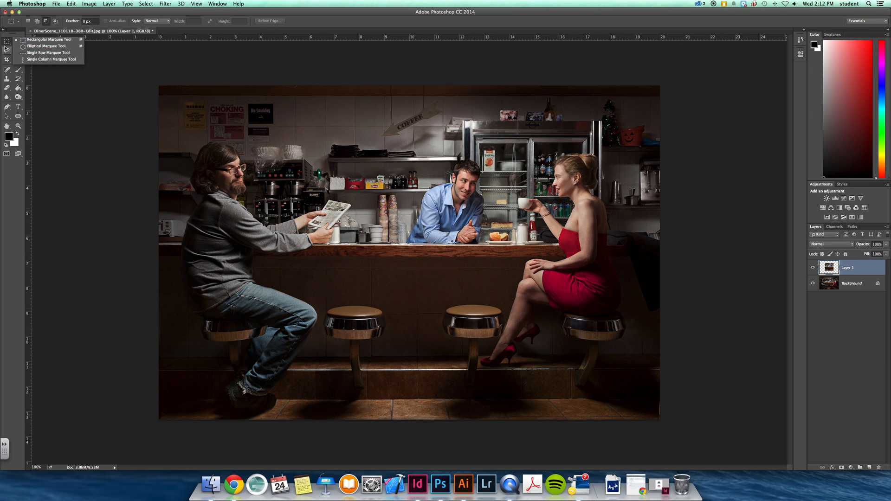
Convert the copied rectangle layer to black and white via Image > Adjustments.
{"action": "left_click", "coordinate": [8, 50]}
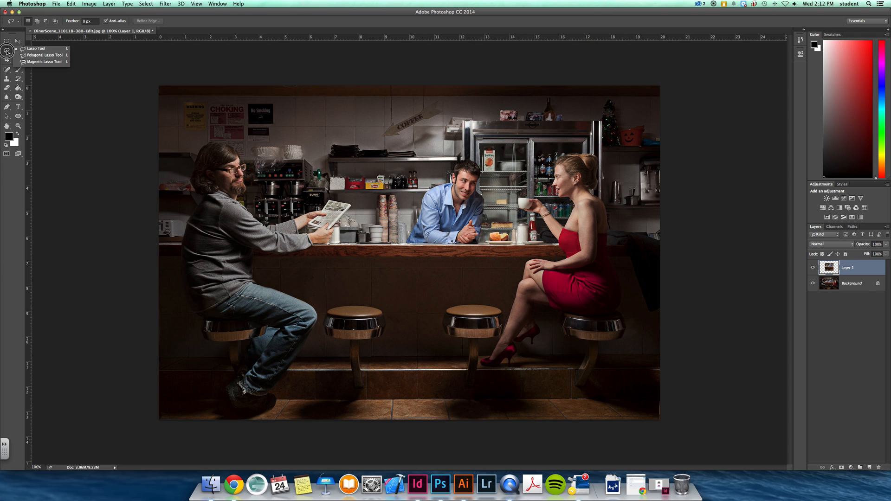
{"action": "left_click", "coordinate": [6, 52]}
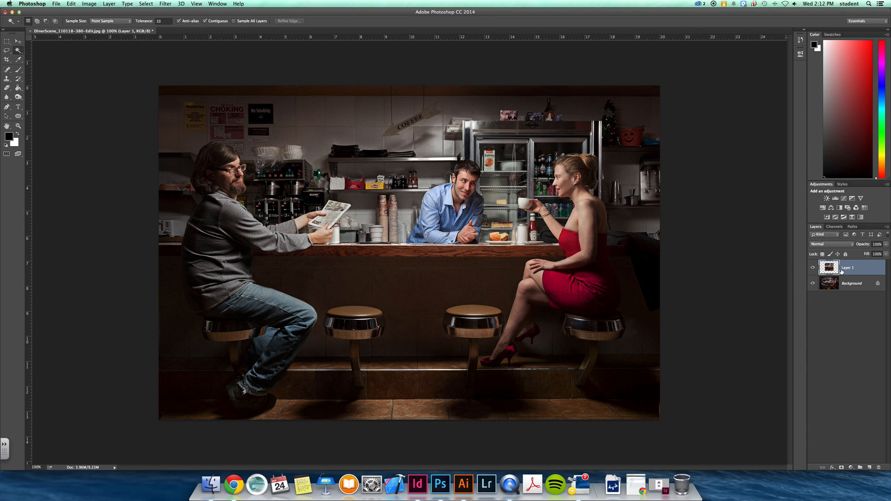
{"action": "left_click", "coordinate": [89, 4]}
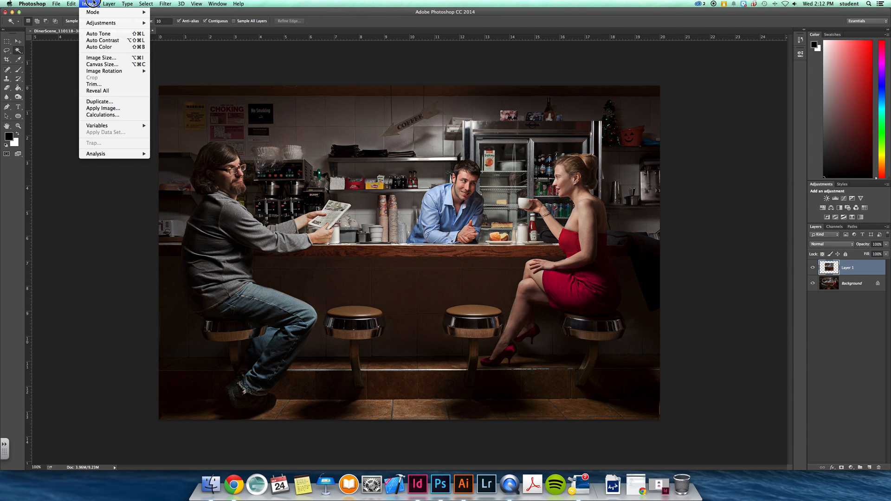
{"action": "left_click", "coordinate": [181, 72]}
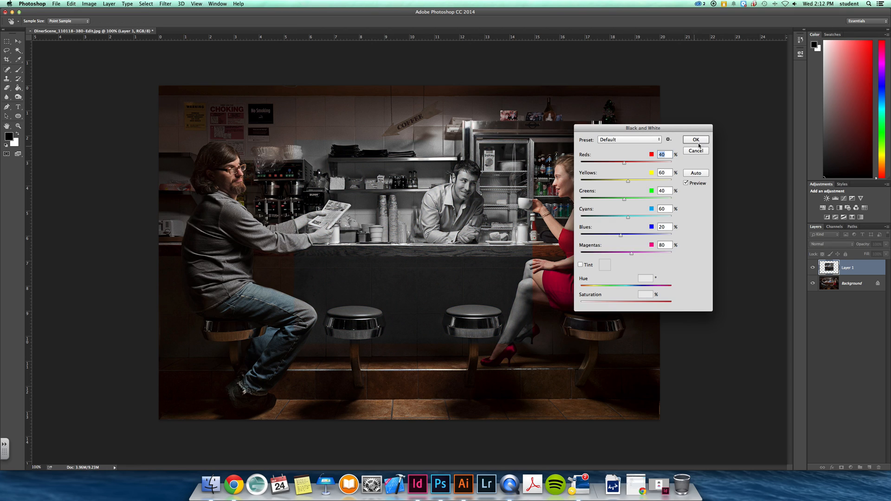
{"action": "left_click", "coordinate": [696, 141]}
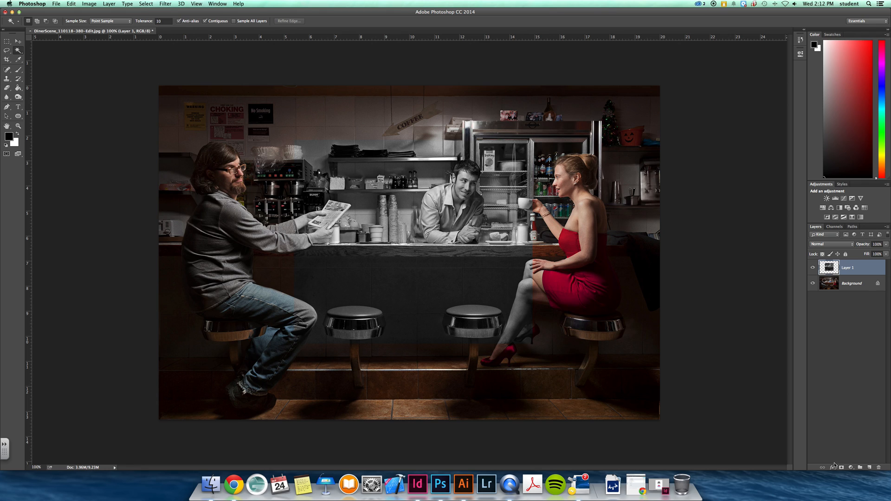
Add a near-white Stroke layer effect positioned inside the inset's edge.
{"action": "left_click", "coordinate": [833, 468]}
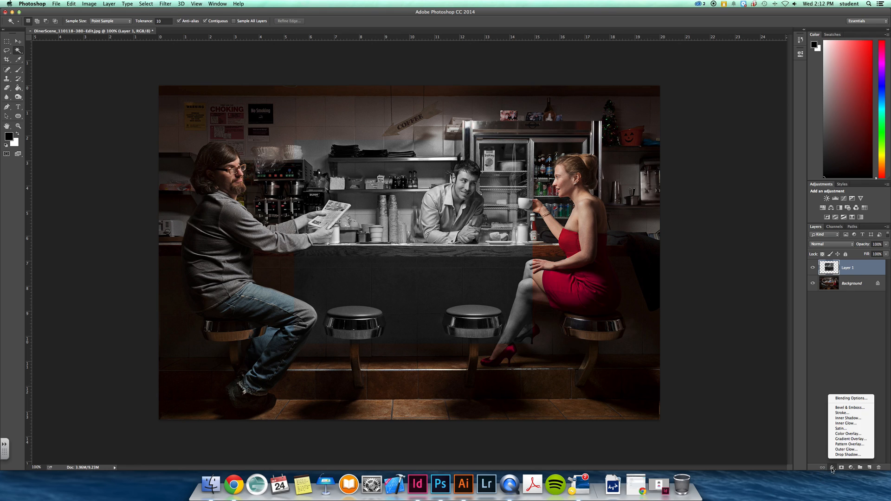
{"action": "mouse_move", "coordinate": [851, 399]}
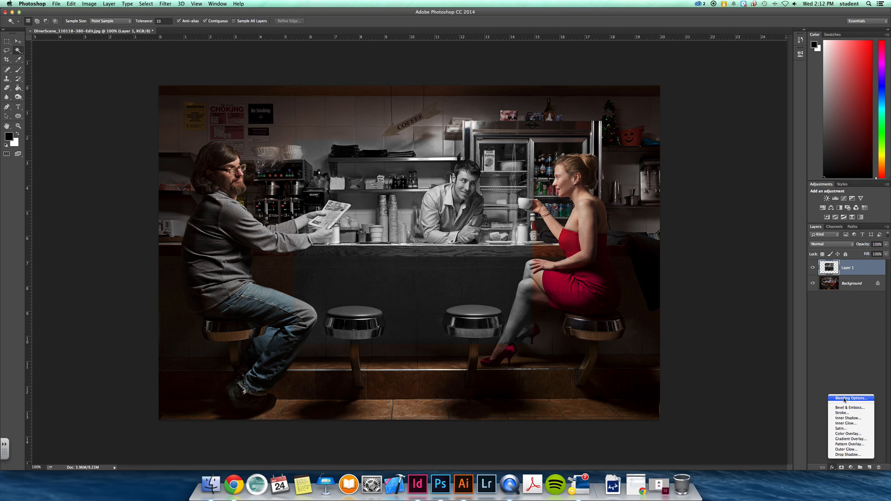
{"action": "mouse_move", "coordinate": [850, 419]}
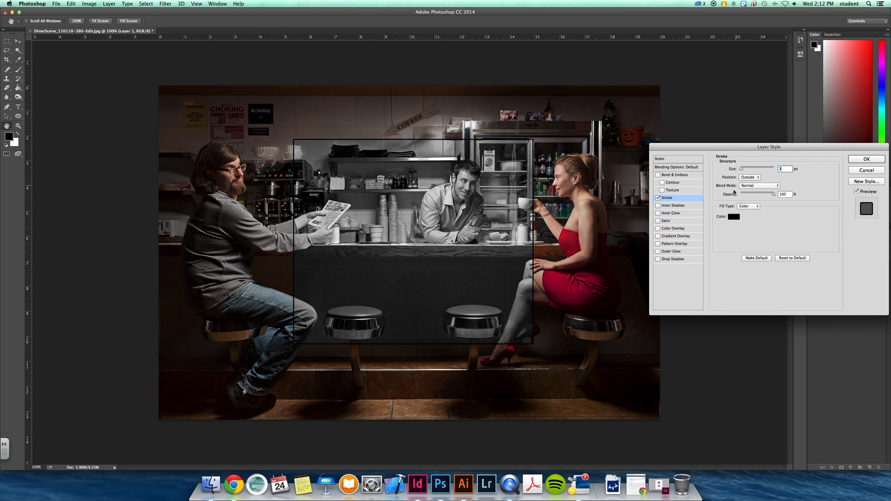
{"action": "left_click", "coordinate": [734, 216]}
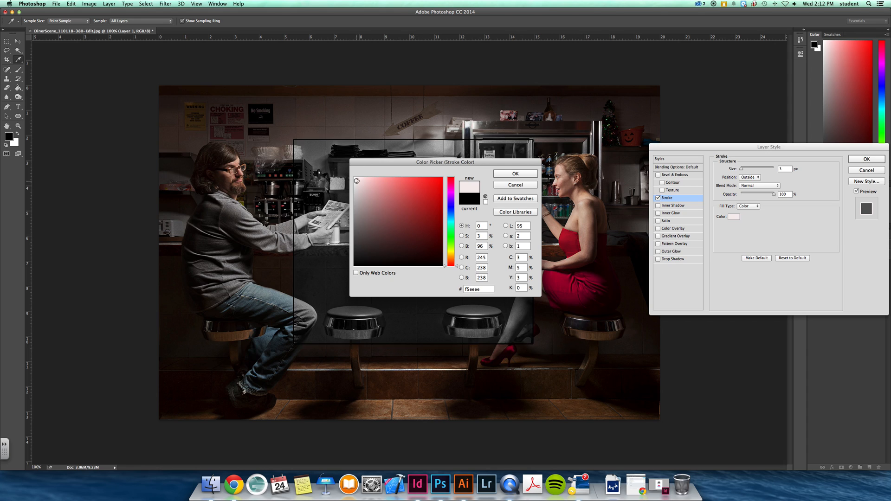
{"action": "left_click", "coordinate": [514, 174]}
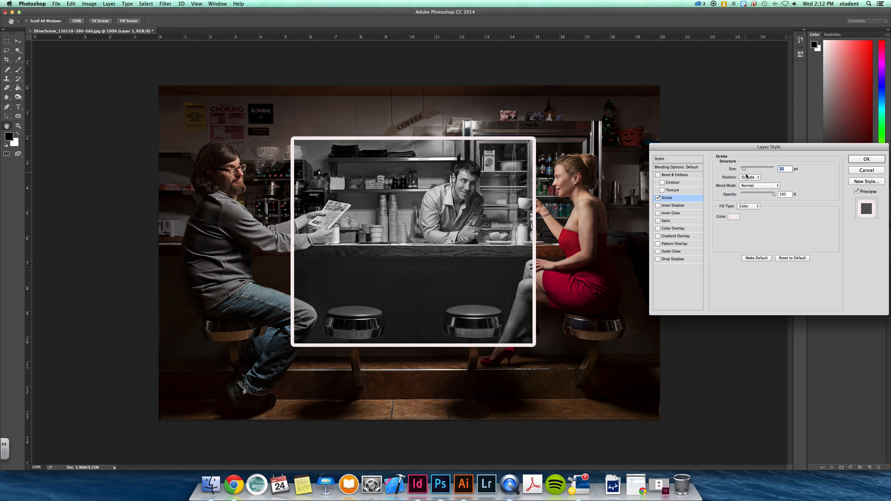
{"action": "left_click", "coordinate": [751, 177]}
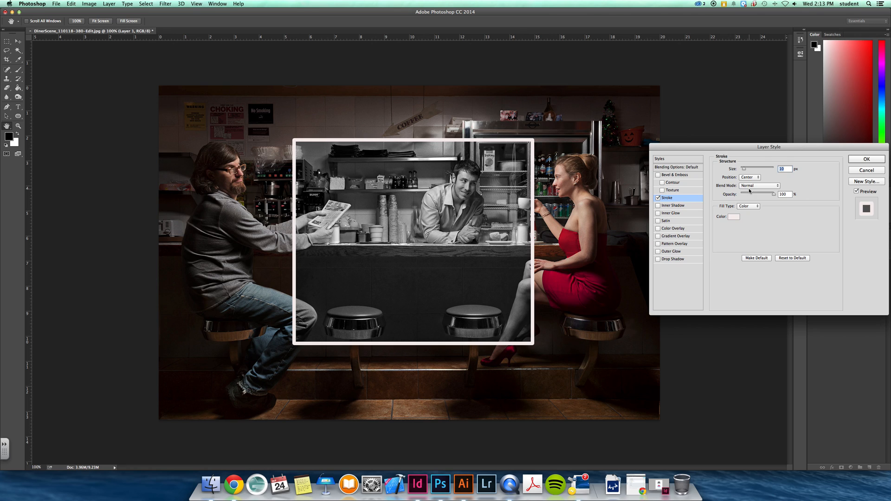
{"action": "left_click", "coordinate": [750, 177]}
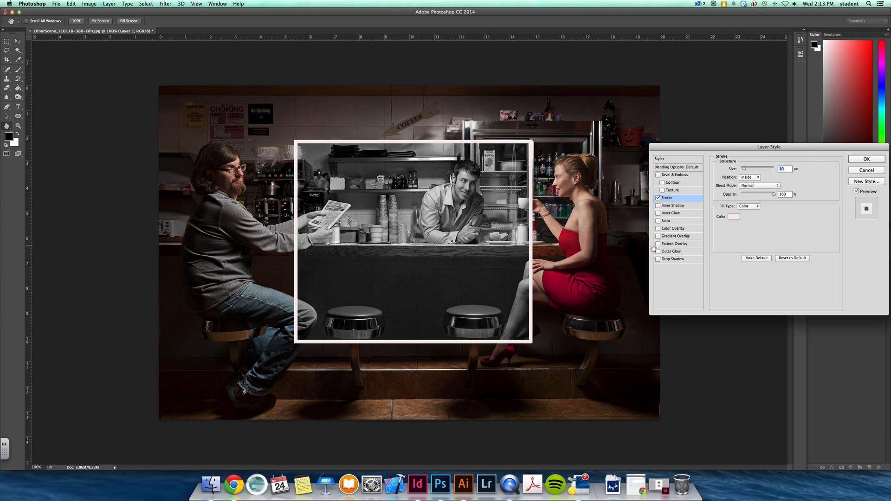
{"action": "left_click", "coordinate": [866, 159]}
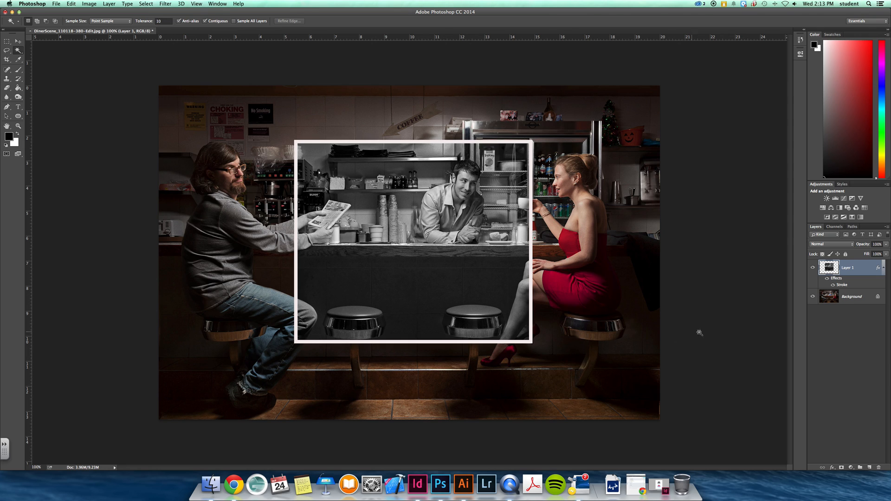
Apply a 4-pixel Gaussian Blur to the Background layer, keeping the inset sharp.
{"action": "left_click", "coordinate": [852, 296]}
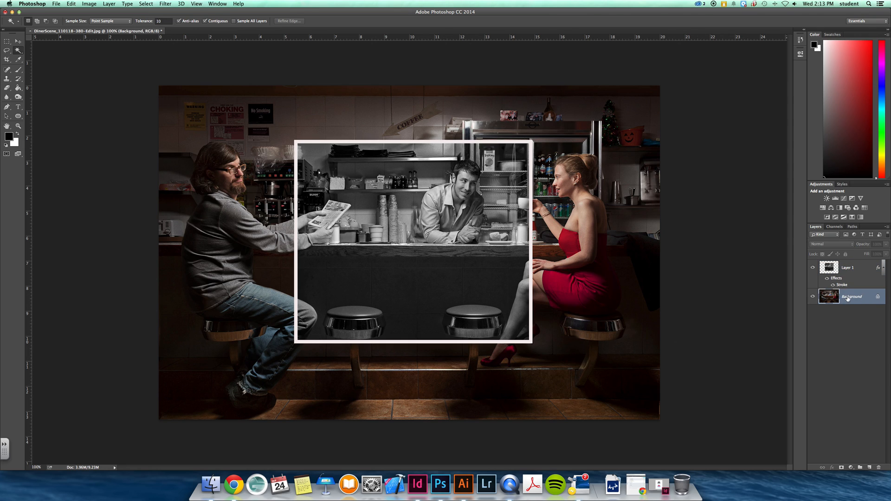
{"action": "left_click", "coordinate": [165, 3]}
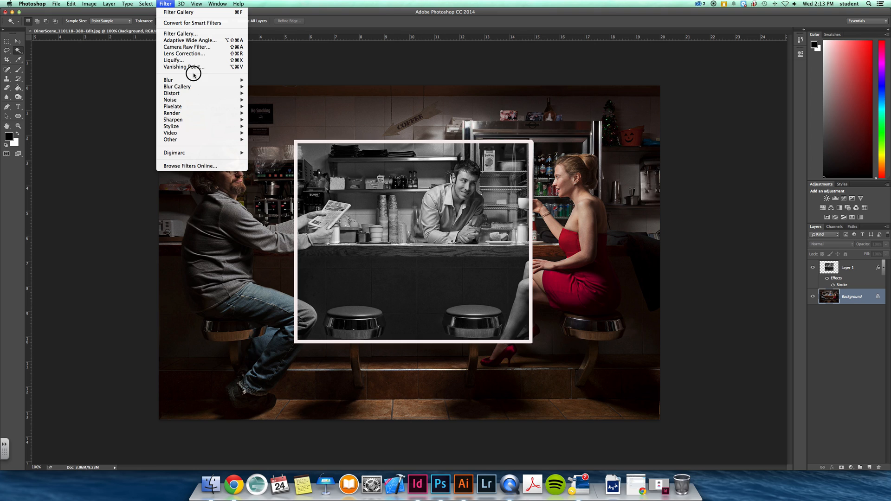
{"action": "mouse_move", "coordinate": [191, 23]}
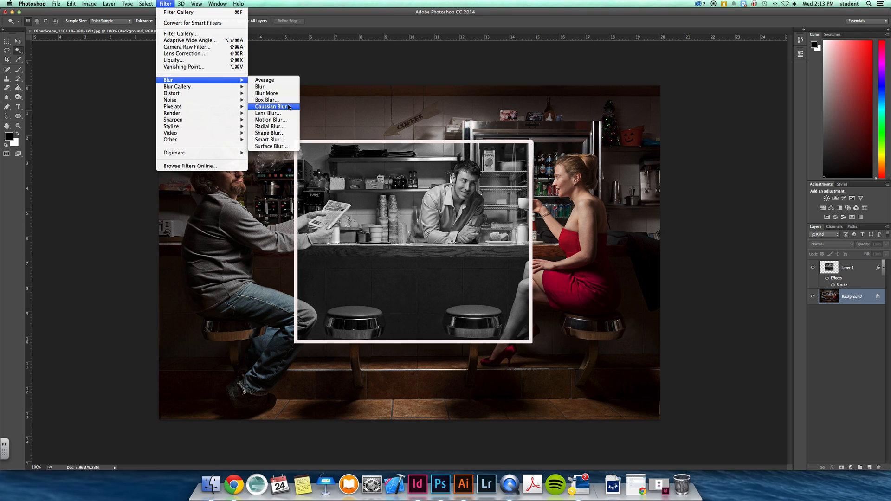
{"action": "left_click", "coordinate": [271, 105]}
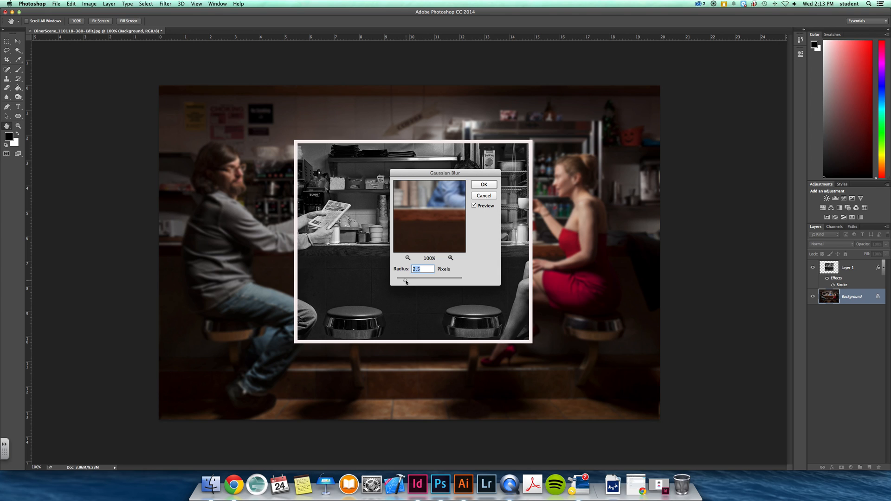
{"action": "left_click_drag", "start_coordinate": [406, 278], "coordinate": [411, 277]}
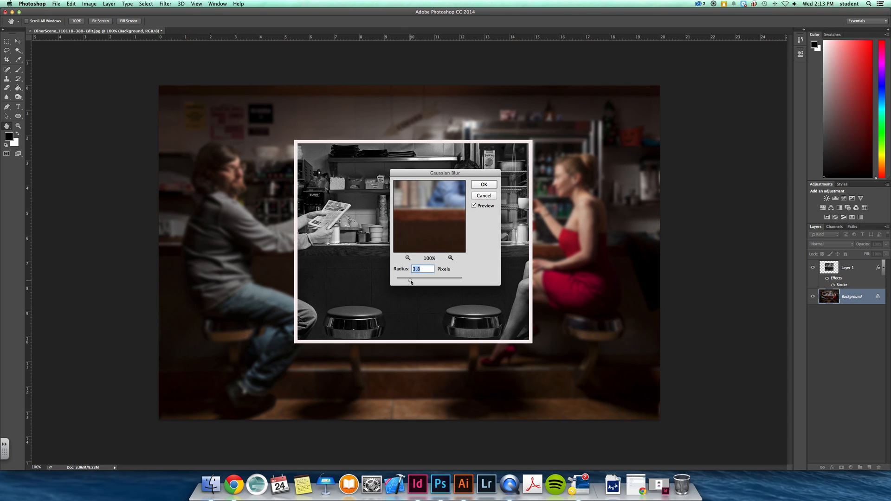
{"action": "left_click_drag", "start_coordinate": [402, 277], "coordinate": [413, 277]}
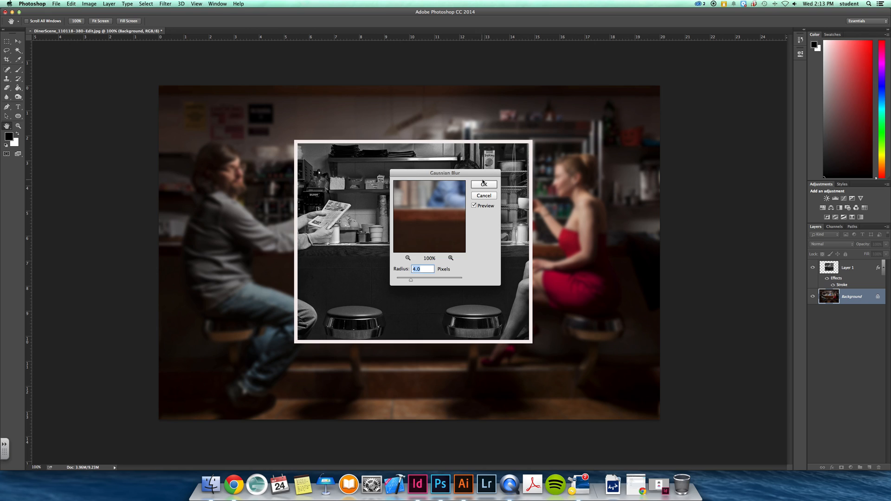
{"action": "left_click", "coordinate": [482, 184]}
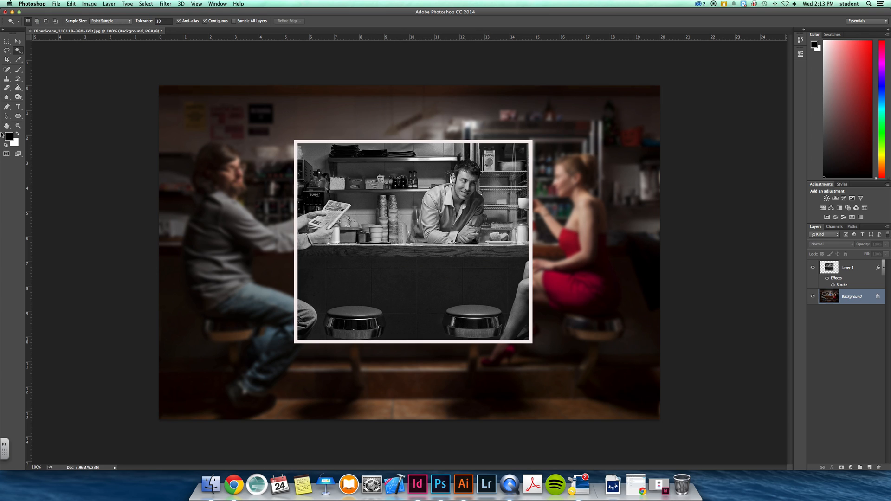
{"action": "mouse_move", "coordinate": [15, 143]}
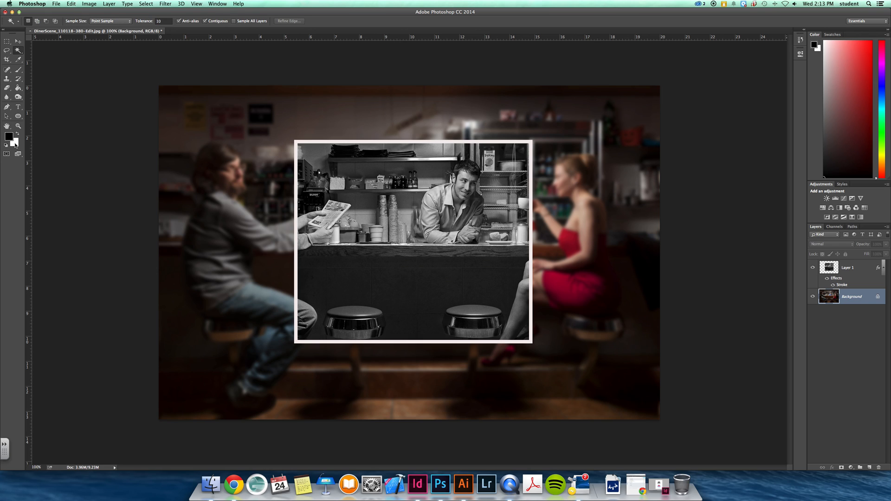
{"action": "mouse_move", "coordinate": [16, 145]}
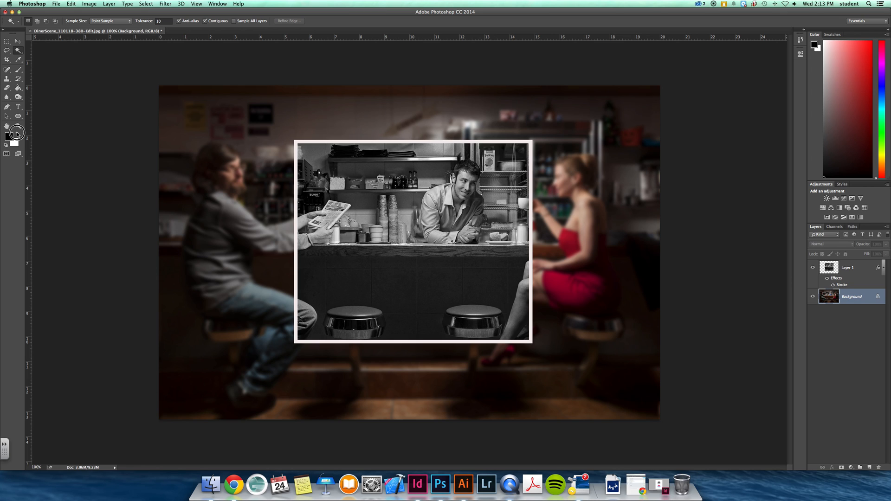
{"action": "mouse_move", "coordinate": [16, 132]}
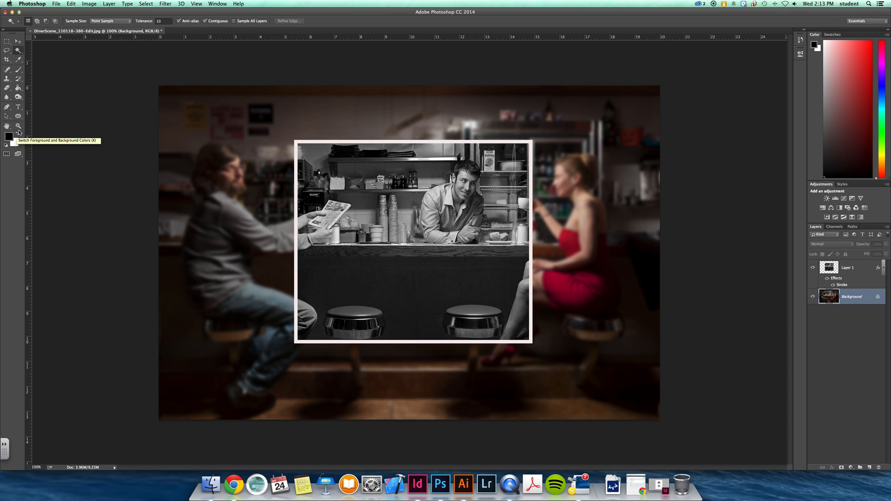
Switch to the Brush tool at 100% opacity for trial black and white strokes.
{"action": "left_click", "coordinate": [7, 69]}
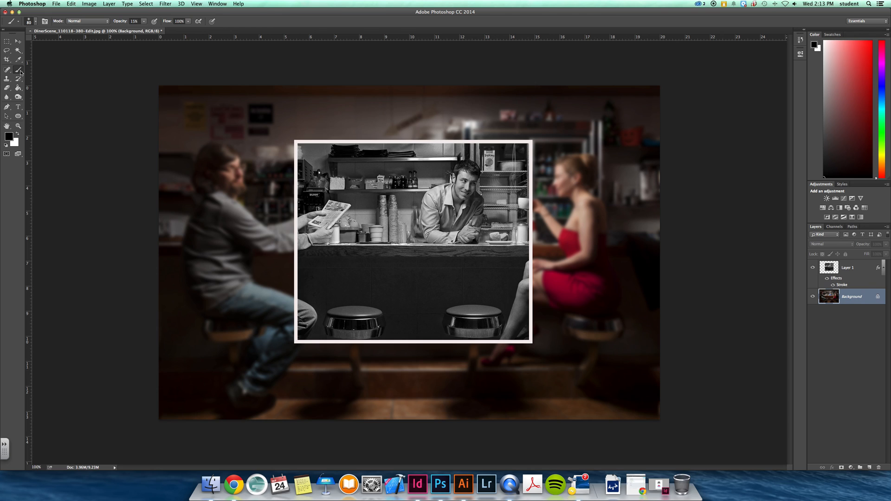
{"action": "mouse_move", "coordinate": [176, 158]}
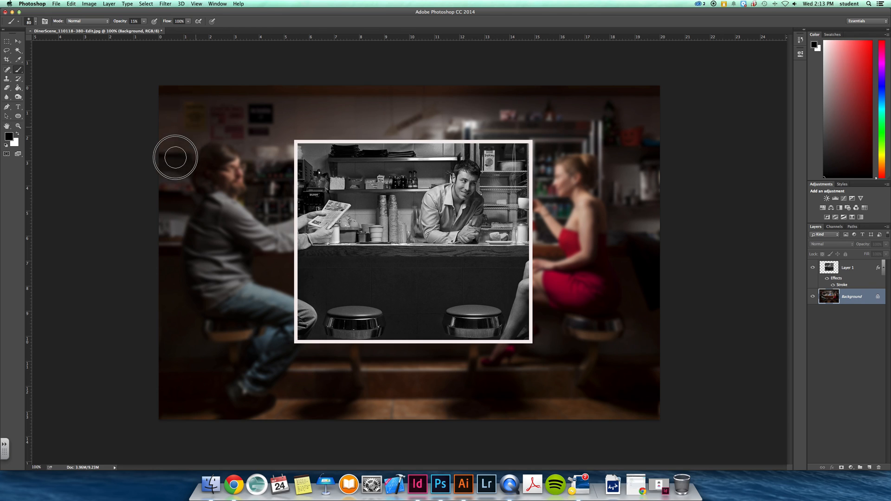
{"action": "left_click", "coordinate": [134, 22]}
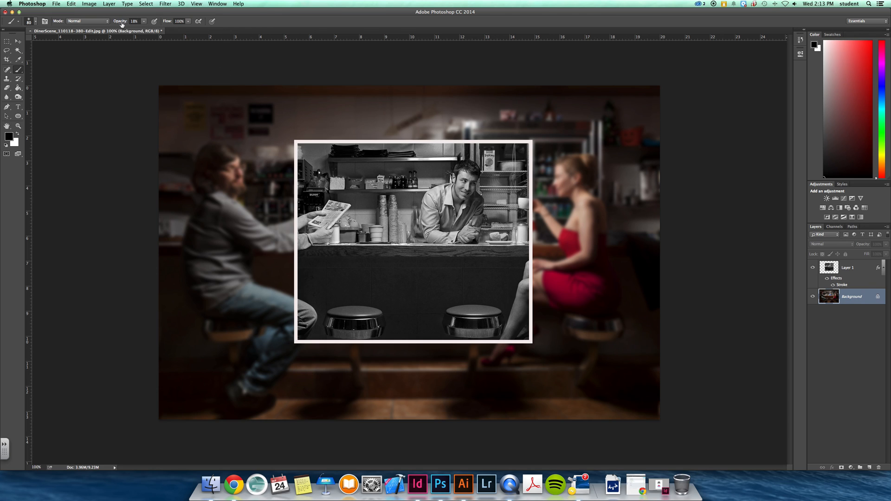
{"action": "left_click", "coordinate": [36, 22]}
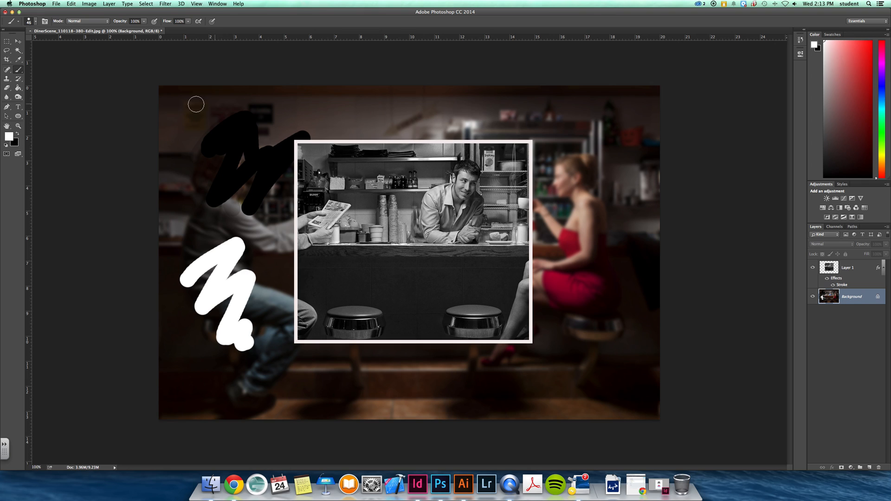
{"action": "left_click", "coordinate": [36, 21]}
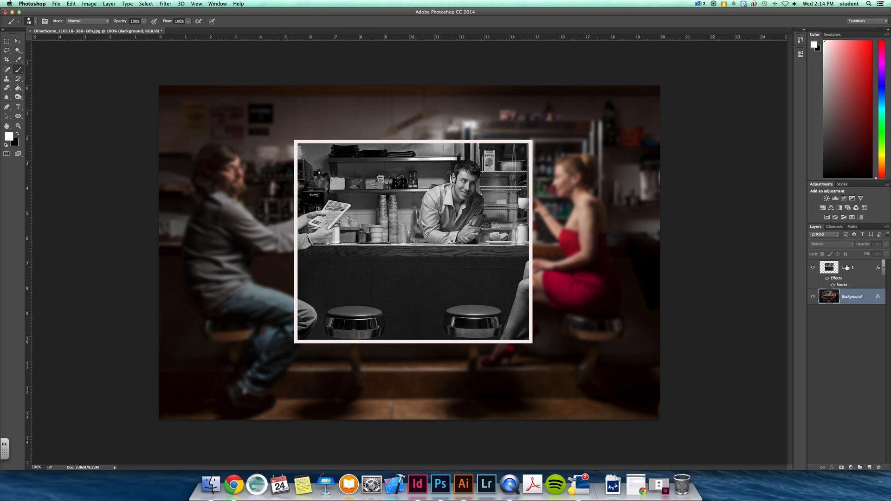
Revert to the original colour photo and begin framing a crop around the centre.
{"action": "left_click", "coordinate": [814, 268]}
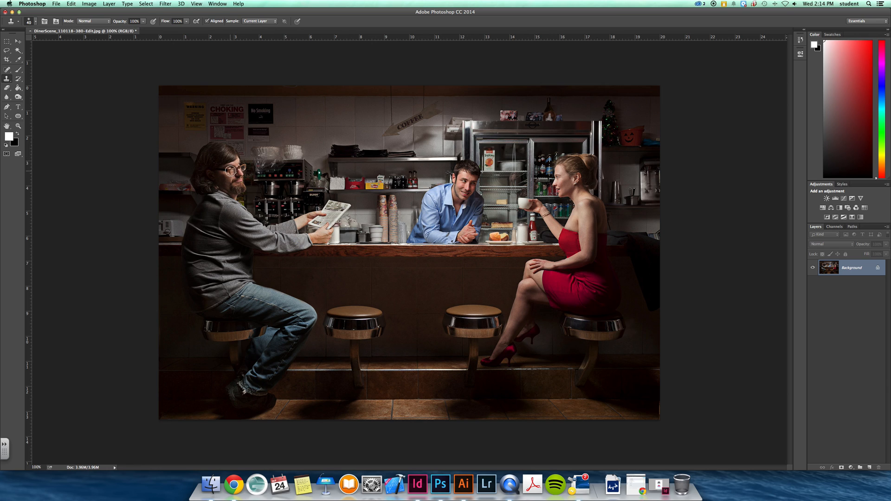
{"action": "mouse_move", "coordinate": [278, 165]}
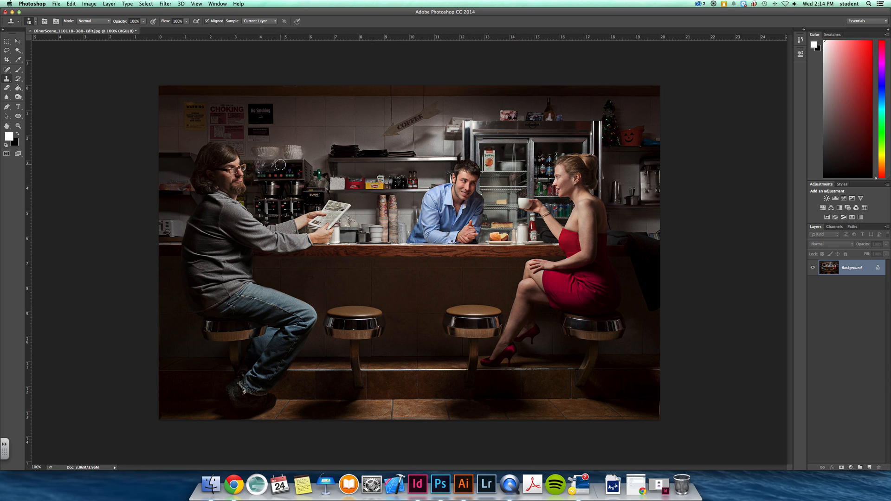
{"action": "mouse_move", "coordinate": [265, 174]}
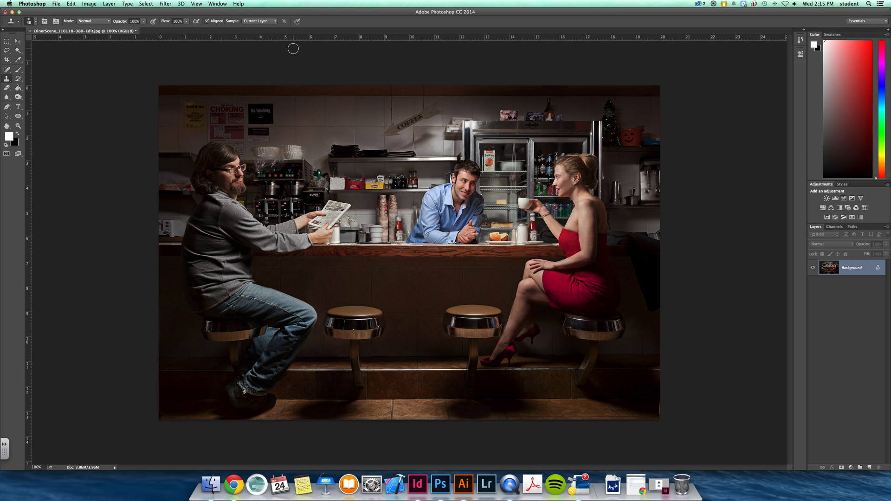
{"action": "left_click", "coordinate": [6, 59]}
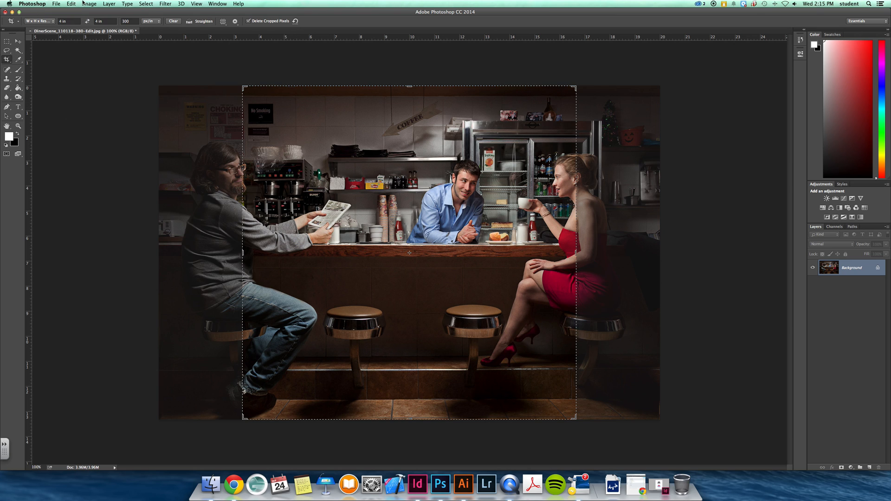
Bring up Image Size, showing 1440 × 960 px at 72 pixels/inch.
{"action": "left_click", "coordinate": [218, 3]}
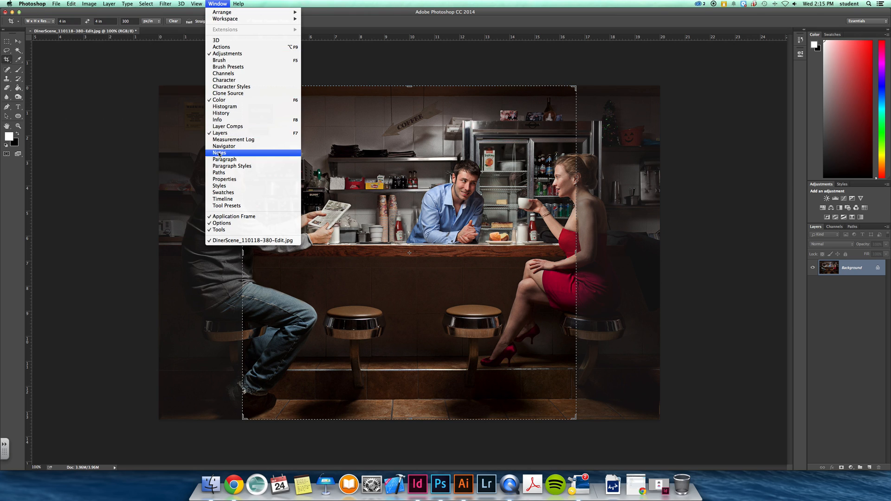
{"action": "left_click", "coordinate": [89, 4]}
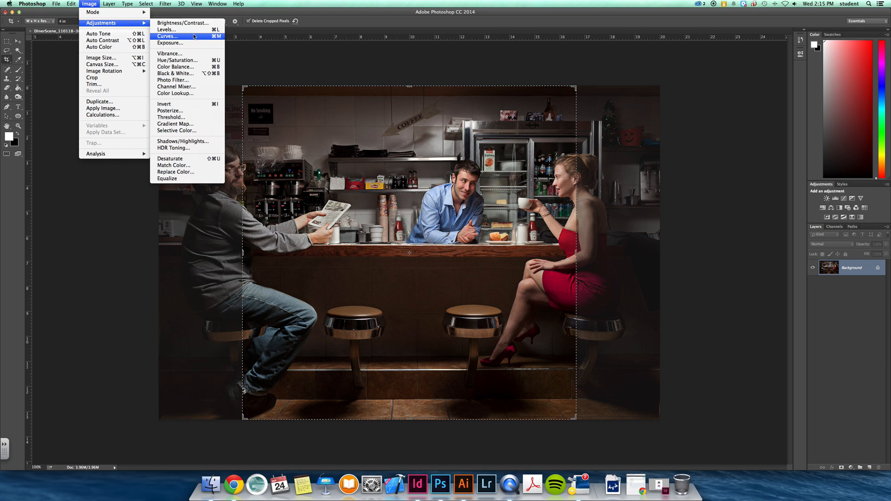
{"action": "mouse_move", "coordinate": [93, 12]}
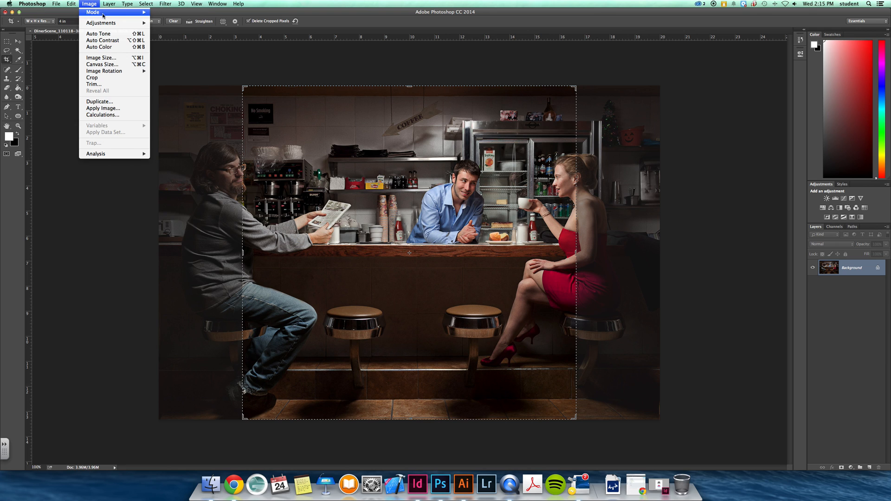
{"action": "left_click", "coordinate": [101, 58]}
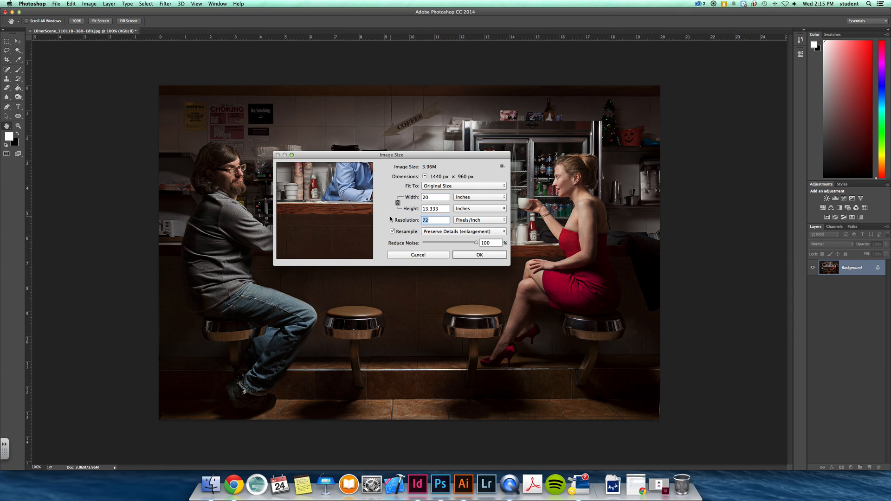
Resample the photo to 300 pixels/inch, enlarging it to 6000 × 4000 px.
{"action": "type", "text": "300"}
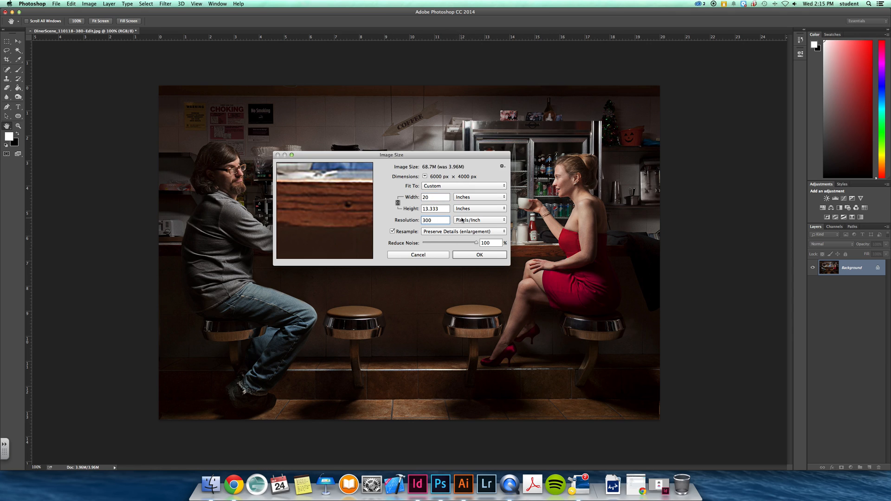
{"action": "left_click", "coordinate": [479, 255]}
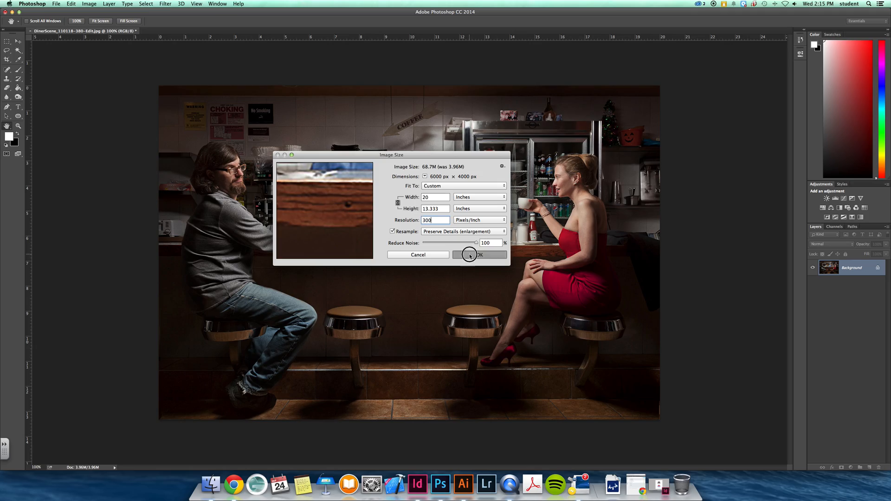
{"action": "left_click", "coordinate": [479, 255]}
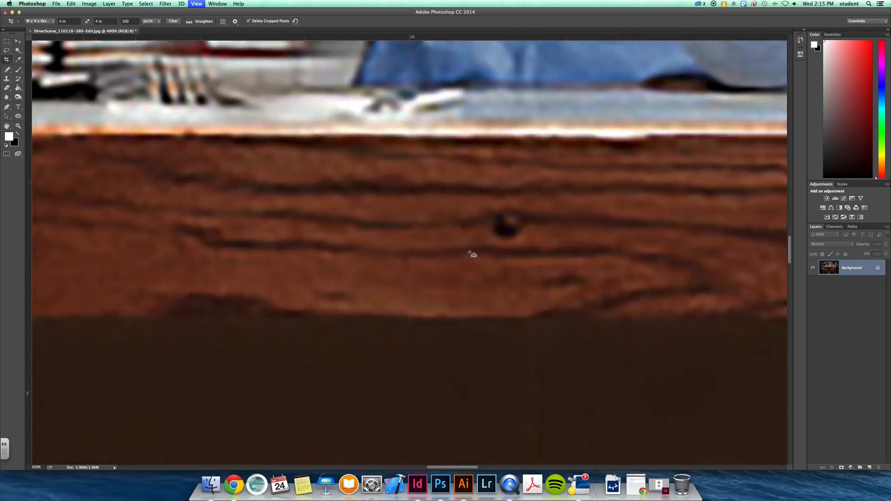